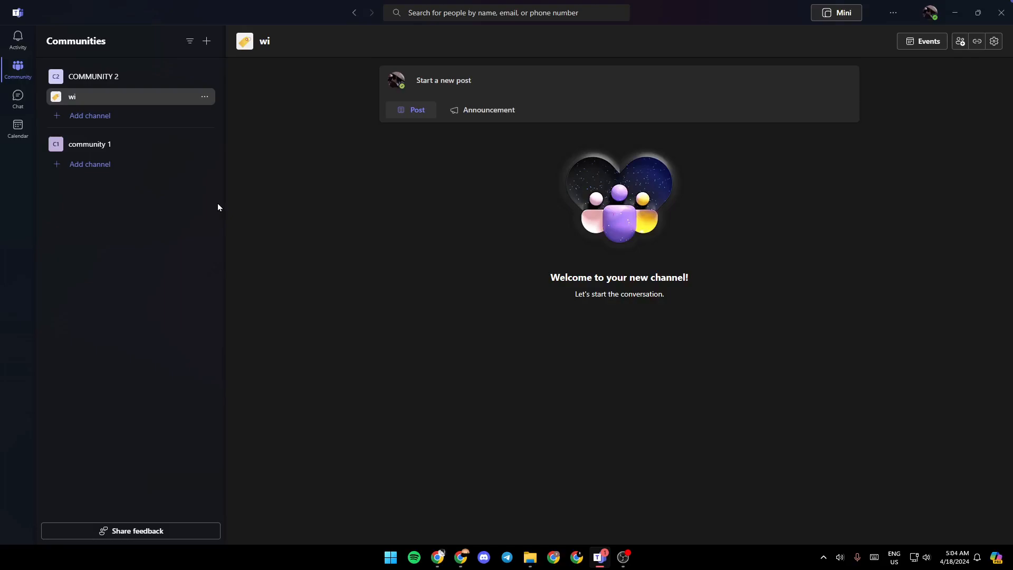
pyautogui.moveTo(383, 136)
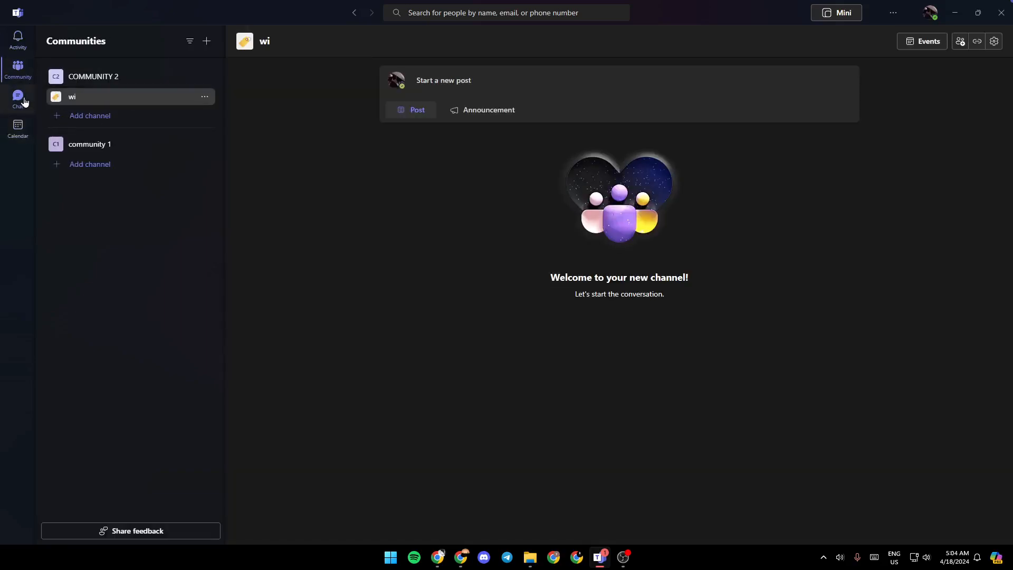
# Step: Bring up the Create your community form from the Communities pane
pyautogui.click(18, 128)
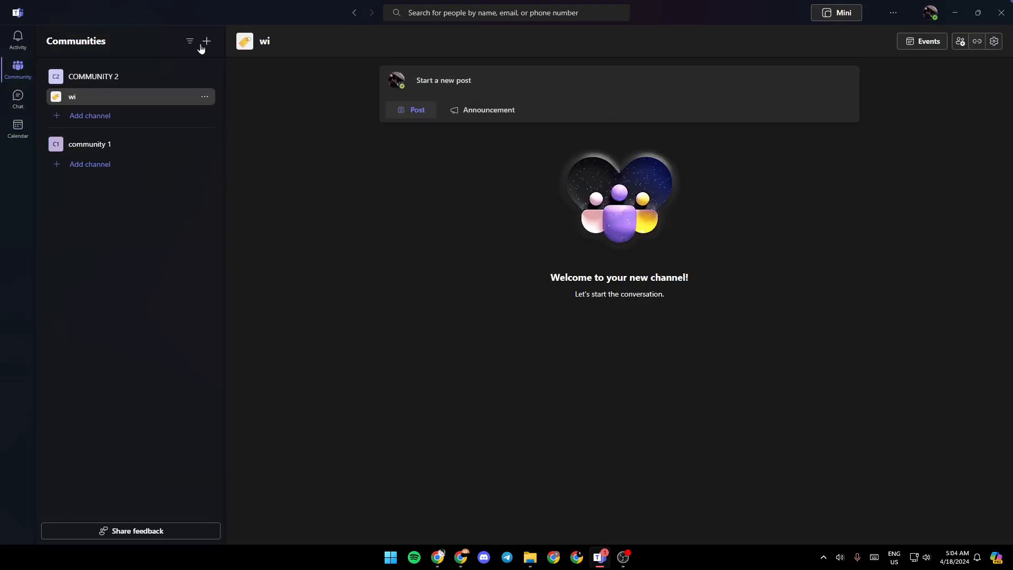
pyautogui.moveTo(207, 41)
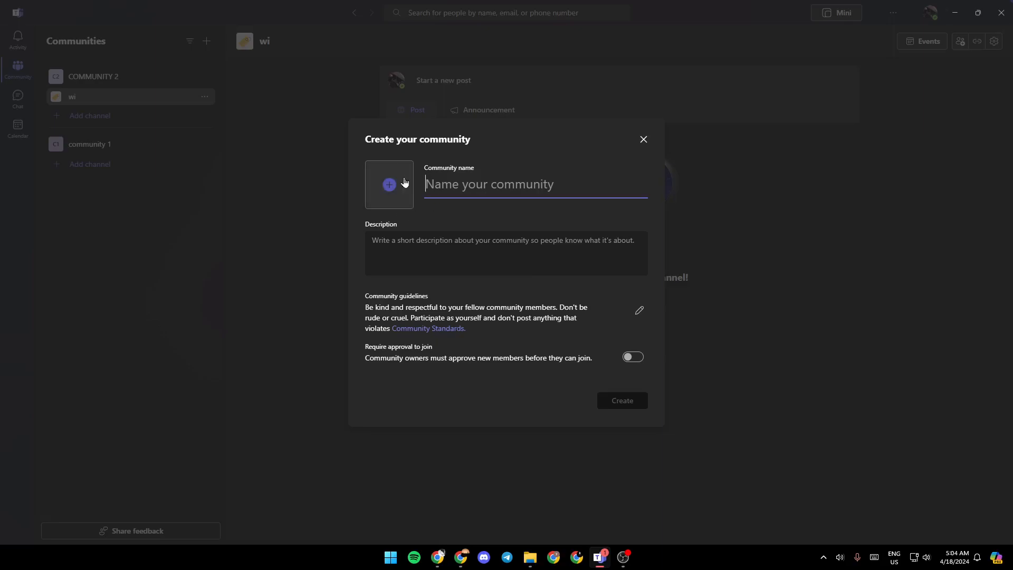
# Step: Enter the Description box briefly, then dismiss the form without creating a community
pyautogui.click(506, 252)
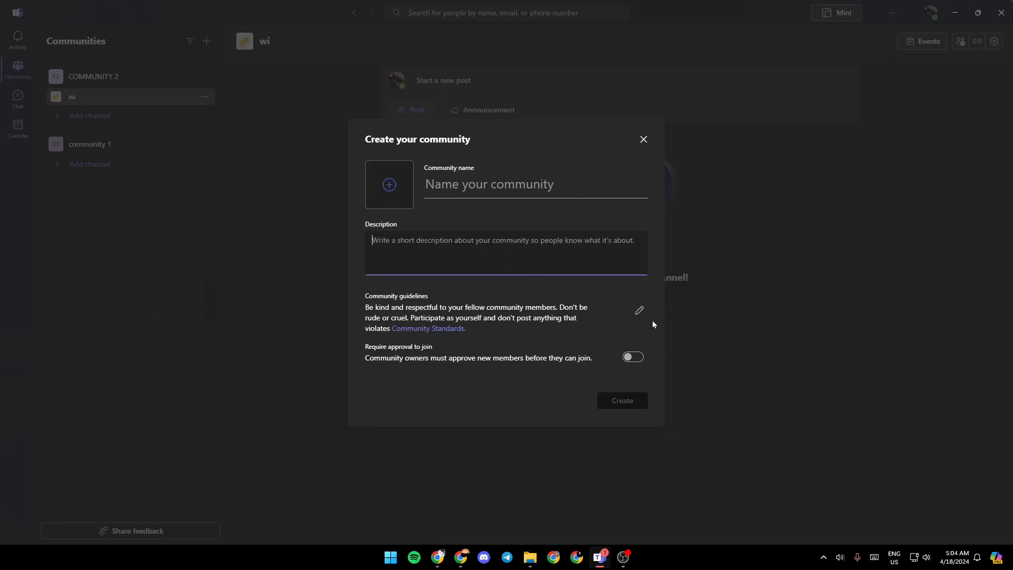
pyautogui.moveTo(496, 343)
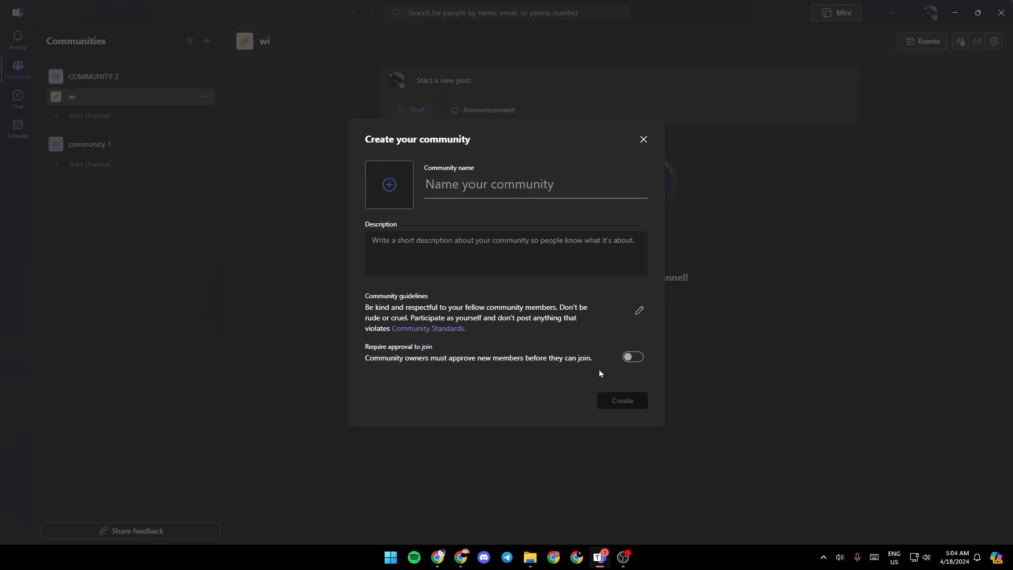
pyautogui.click(642, 139)
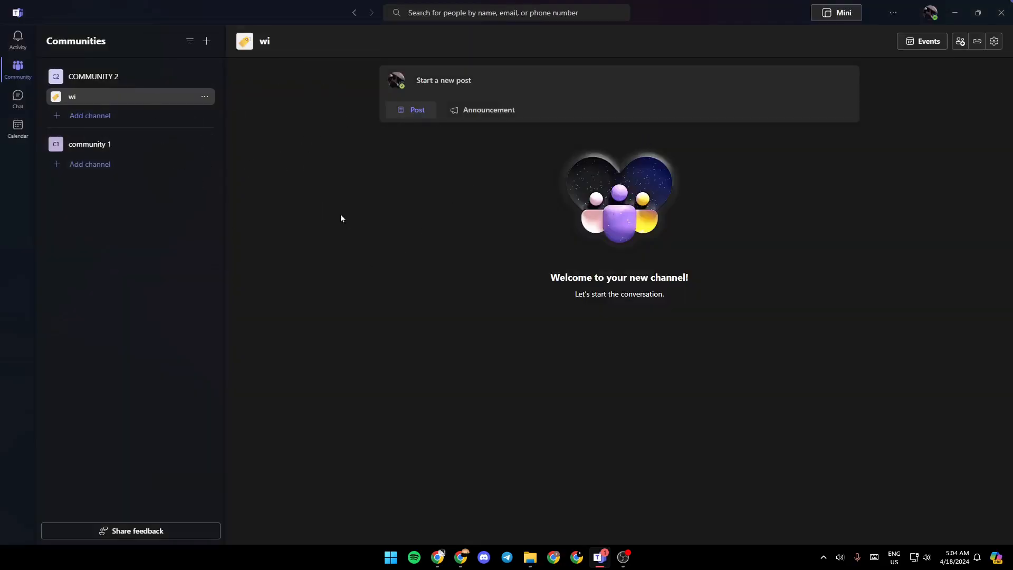
pyautogui.moveTo(230, 102)
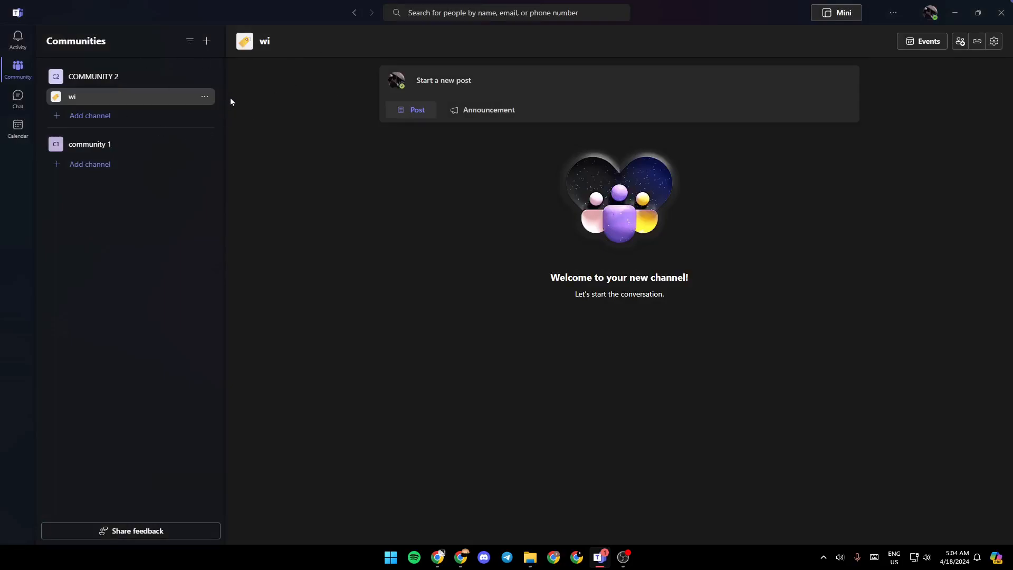
# Step: Go to COMMUNITY 2's home page and view its Invite people form without inviting anyone
pyautogui.click(94, 76)
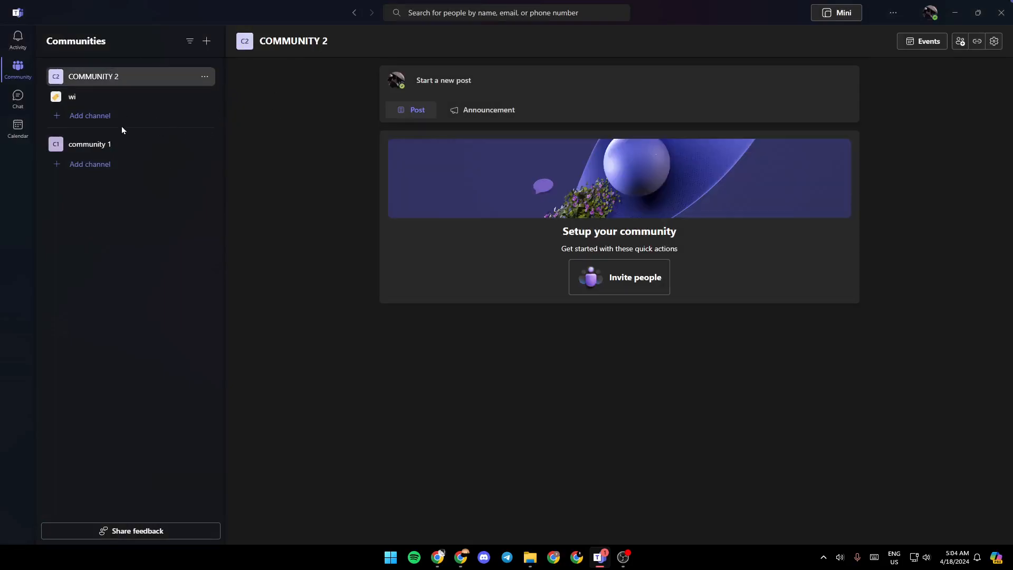
pyautogui.moveTo(626, 277)
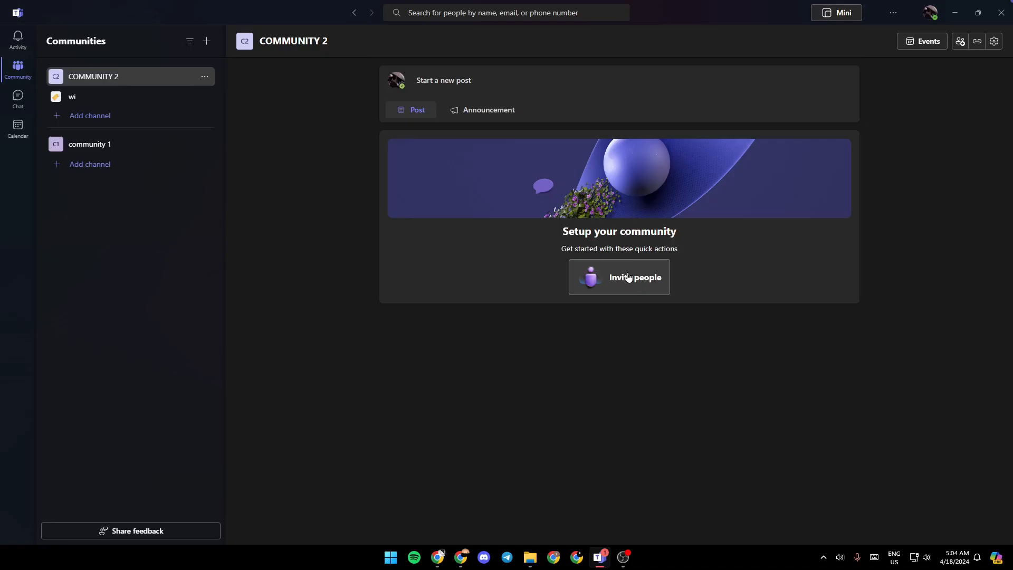
pyautogui.click(634, 277)
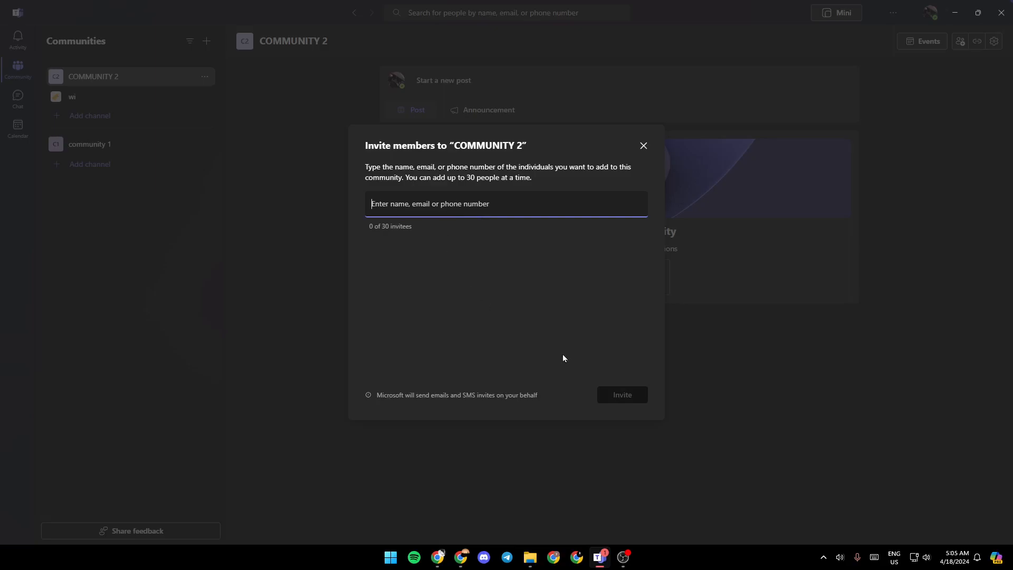
pyautogui.moveTo(497, 239)
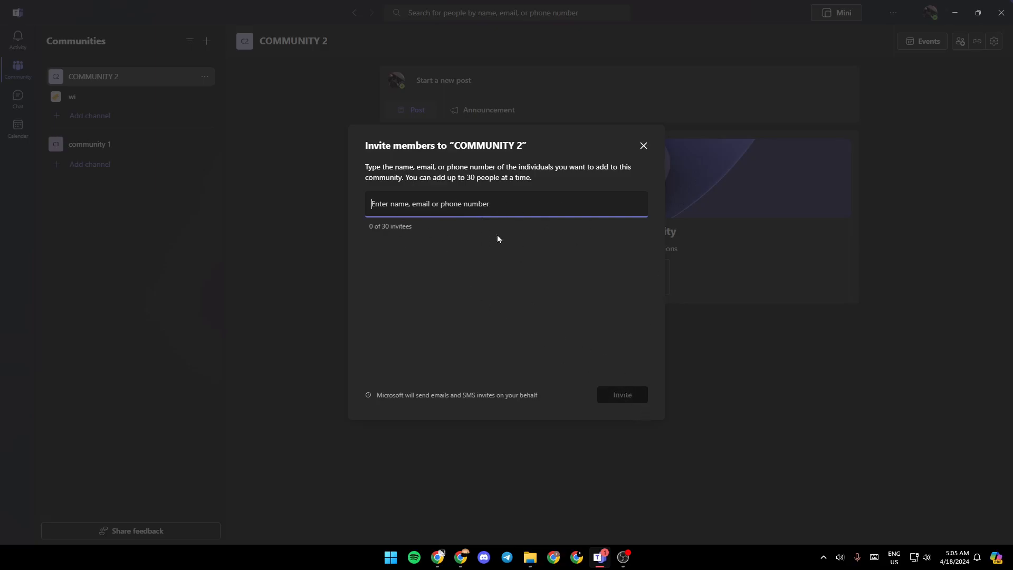
pyautogui.click(642, 146)
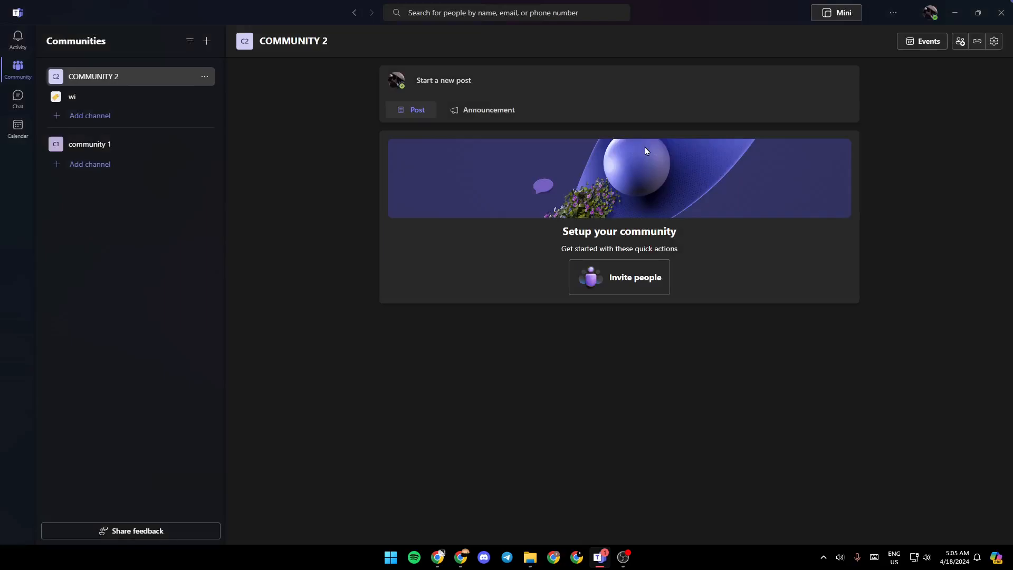
pyautogui.moveTo(376, 140)
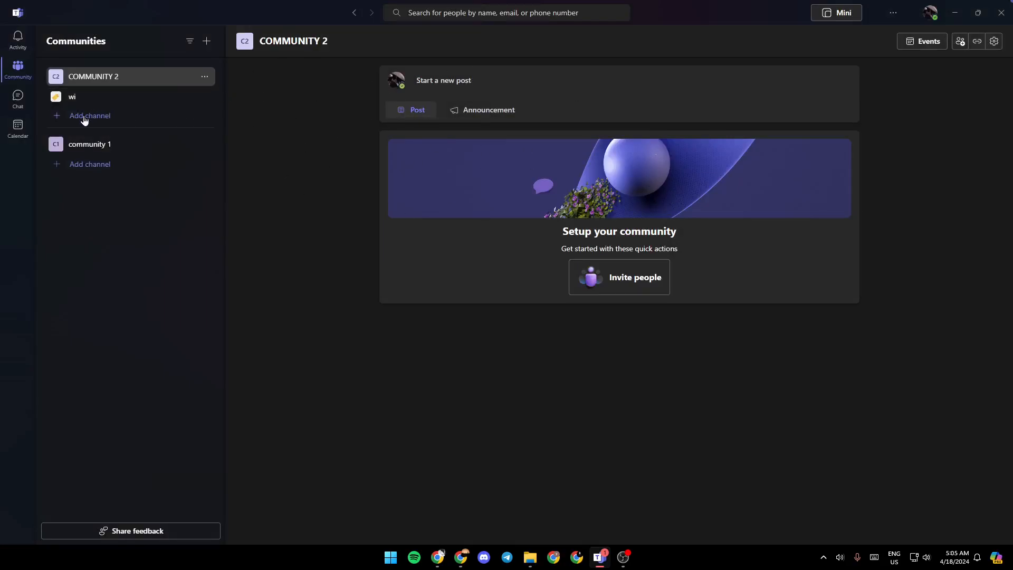
# Step: Add a channel named 'channel 1' to COMMUNITY 2 and start a new post in it
pyautogui.click(89, 115)
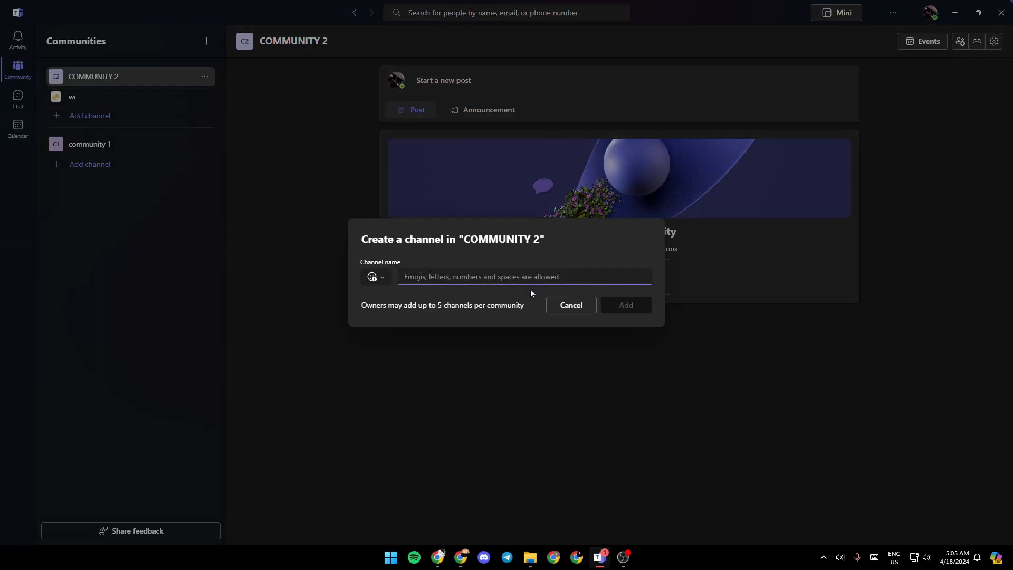
pyautogui.write('channel 1')
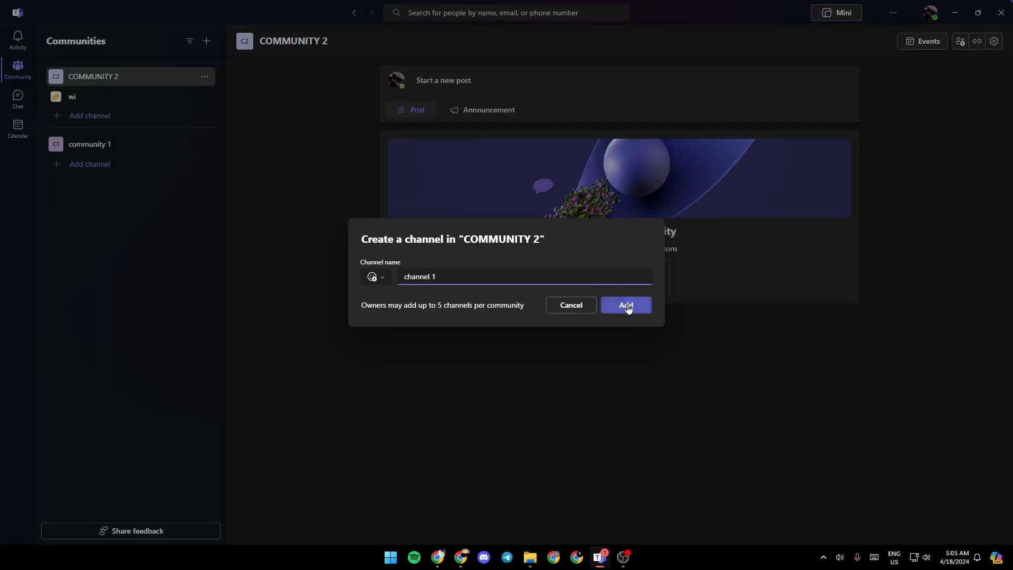
pyautogui.click(625, 304)
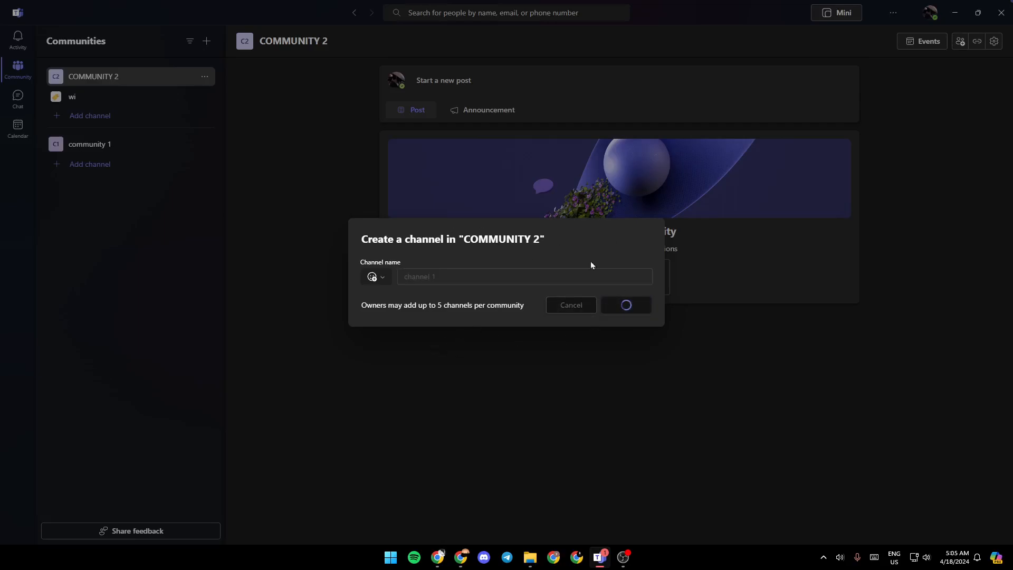
pyautogui.click(625, 304)
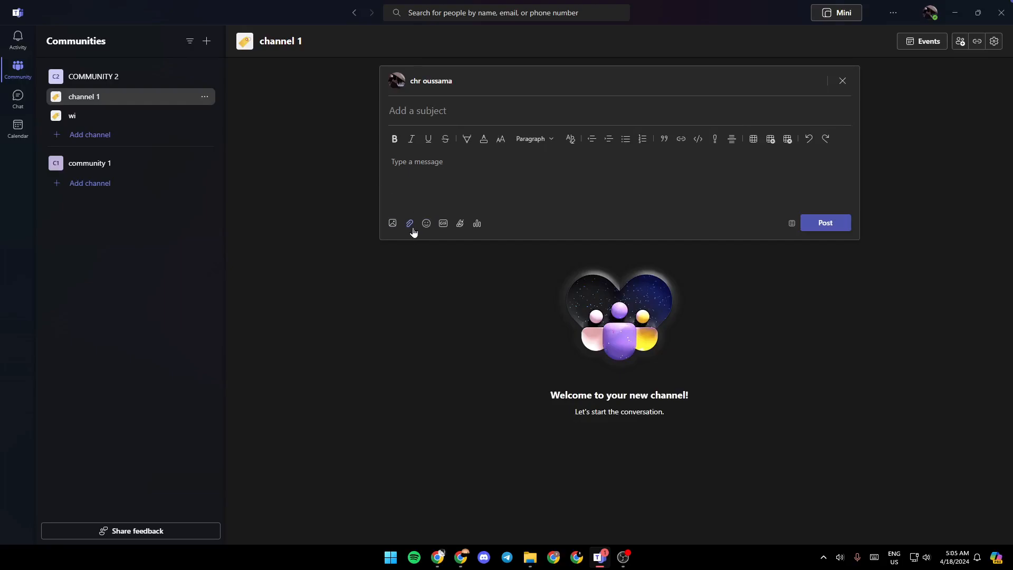
pyautogui.moveTo(392, 223)
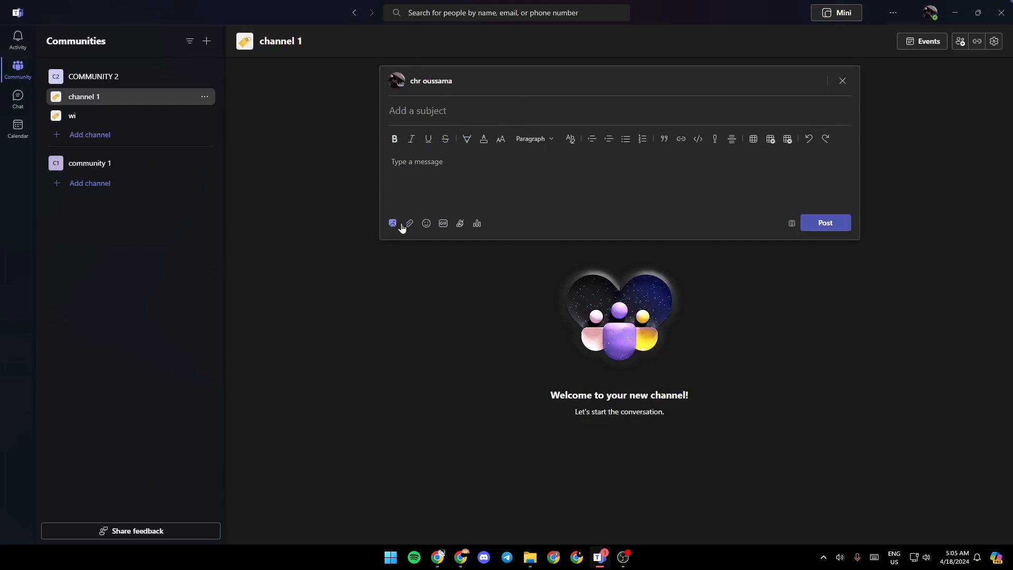
# Step: Try the post's attach option, view the Announcement form, then go to Community events
pyautogui.click(392, 224)
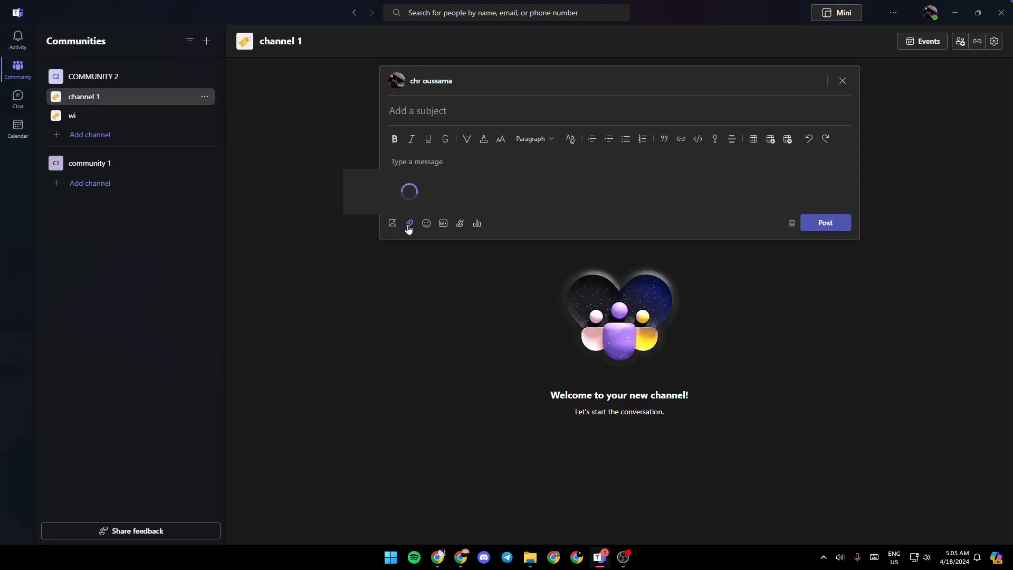
pyautogui.click(409, 223)
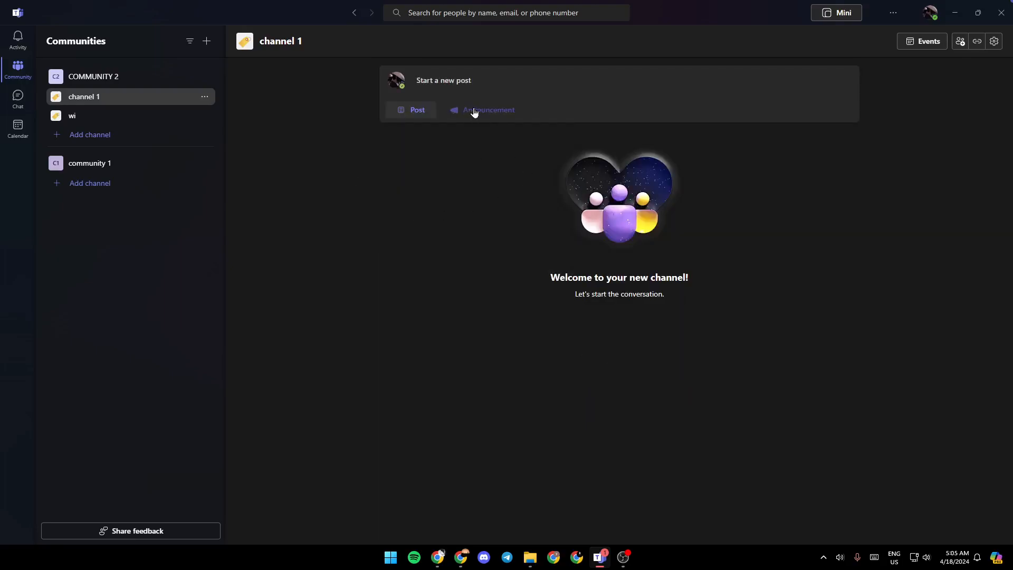
pyautogui.click(487, 110)
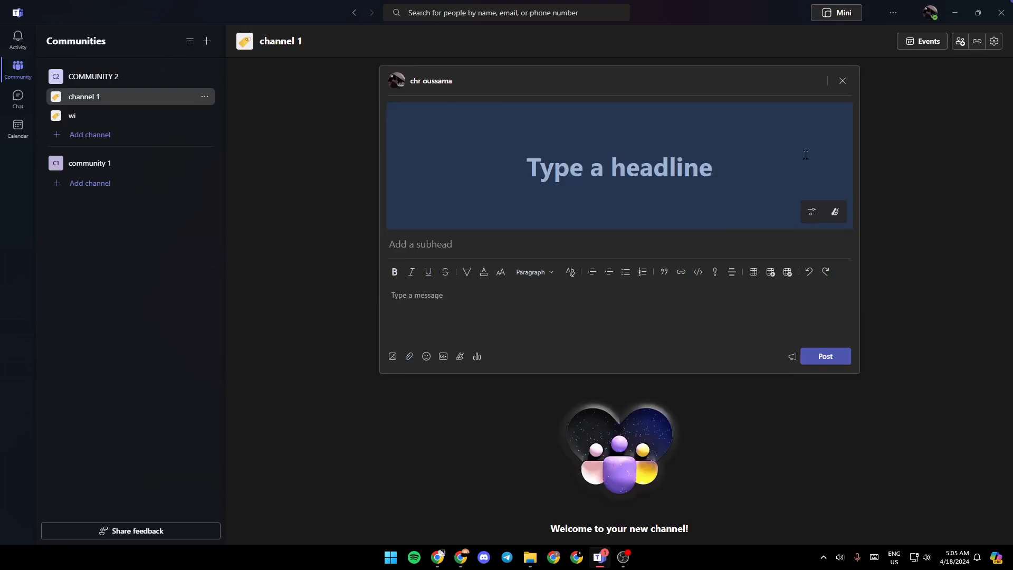
pyautogui.click(926, 40)
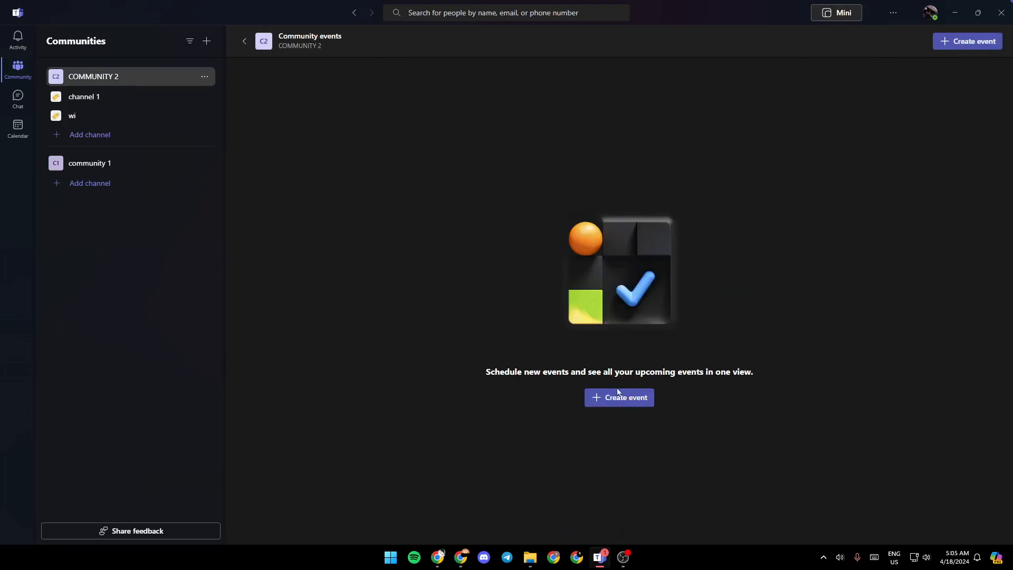
# Step: Start a New event, close it unsent, and return to COMMUNITY 2's home page
pyautogui.click(618, 397)
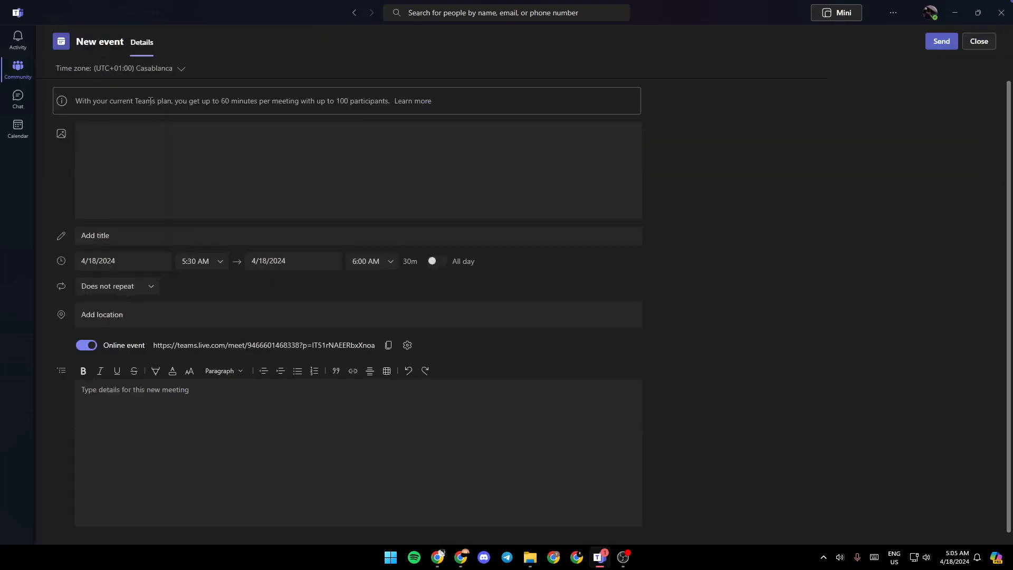
pyautogui.click(61, 134)
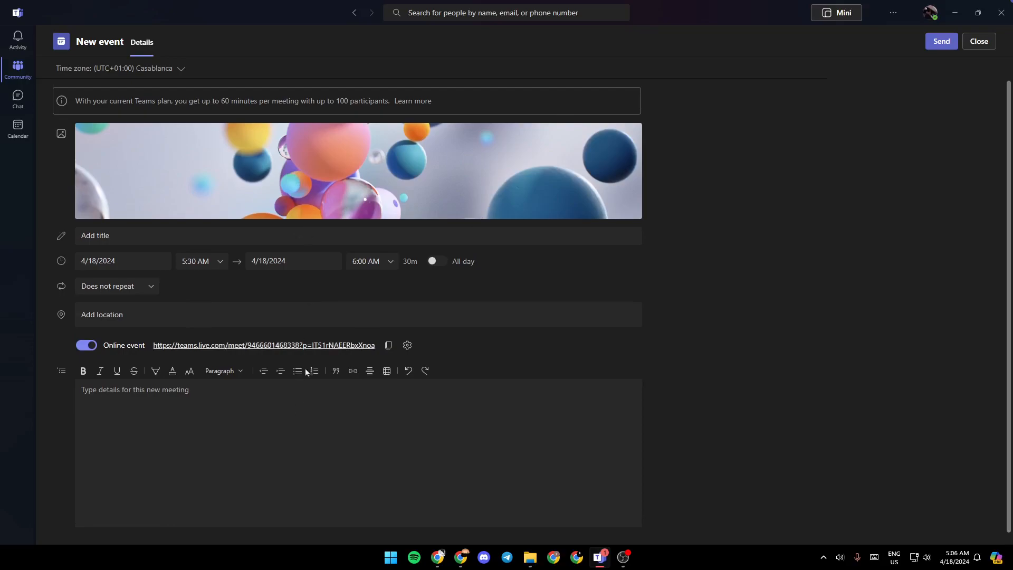
pyautogui.moveTo(678, 266)
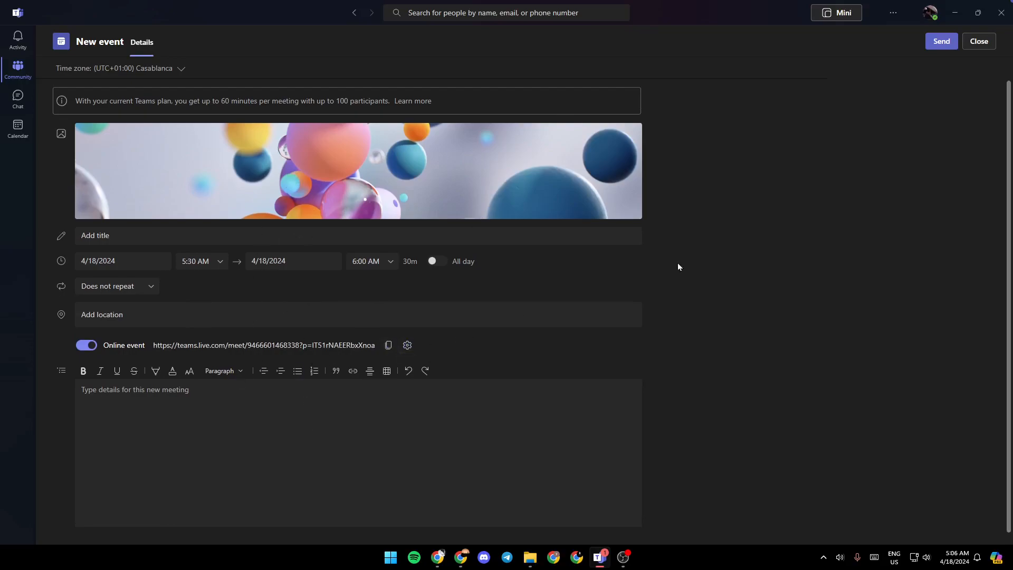
pyautogui.moveTo(670, 351)
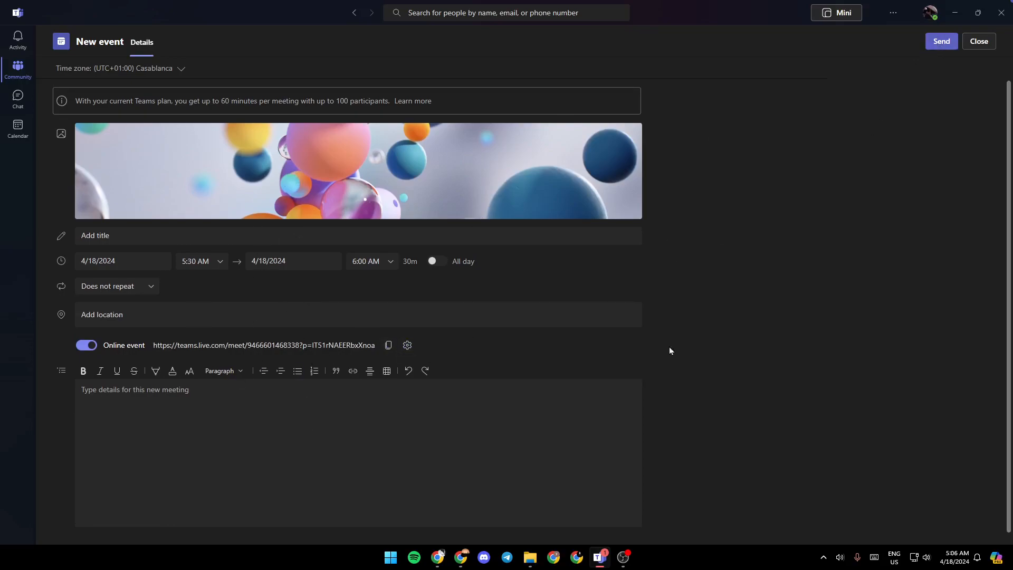
pyautogui.click(978, 40)
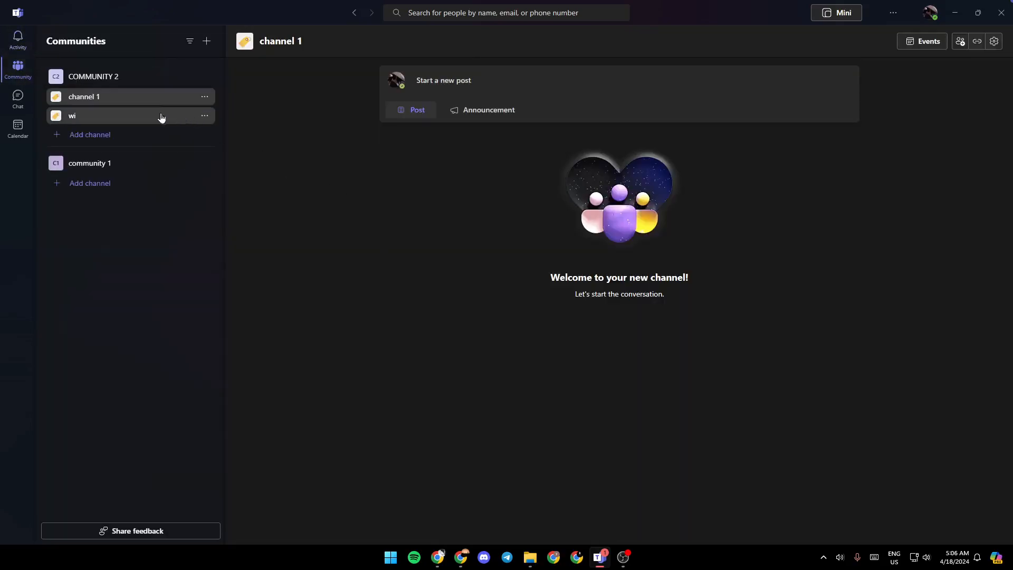
pyautogui.click(94, 76)
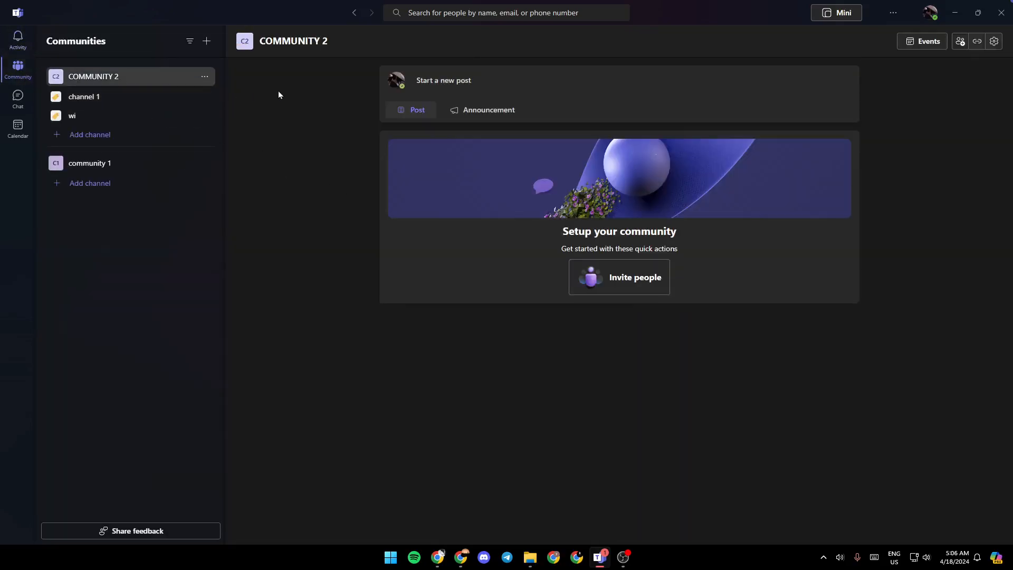